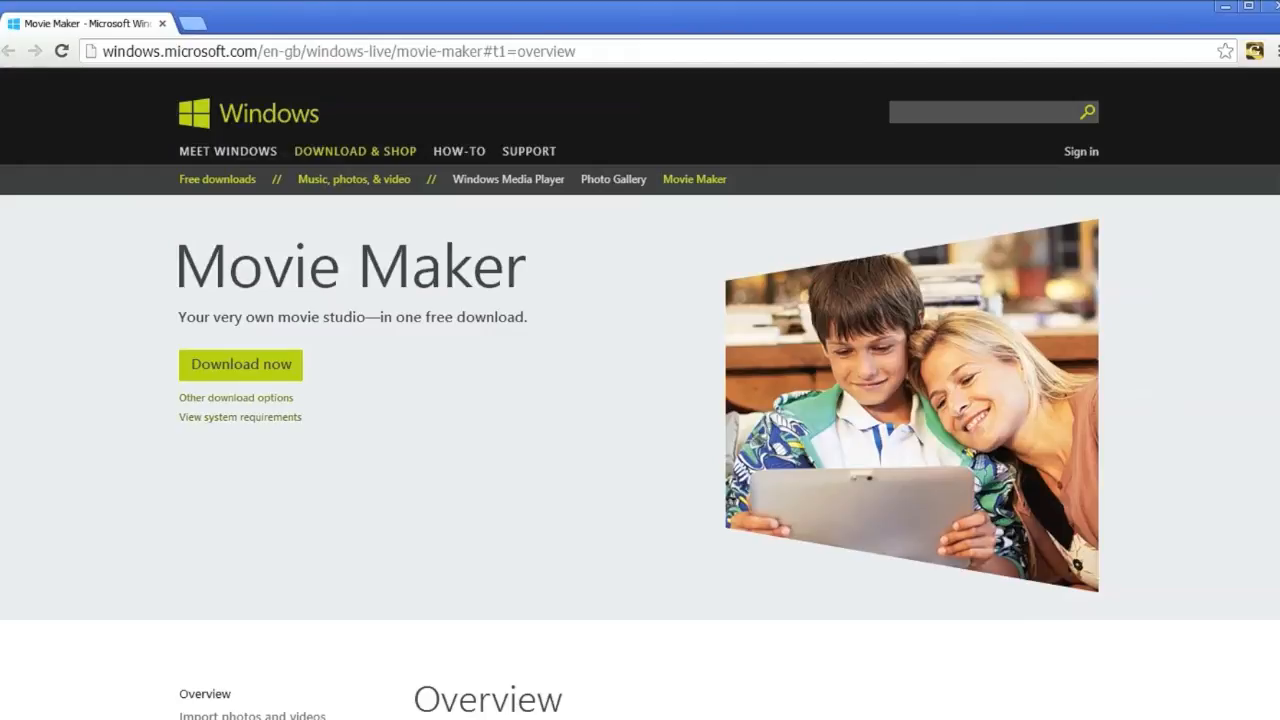
{"action": "mouse_move", "coordinate": [405, 155]}
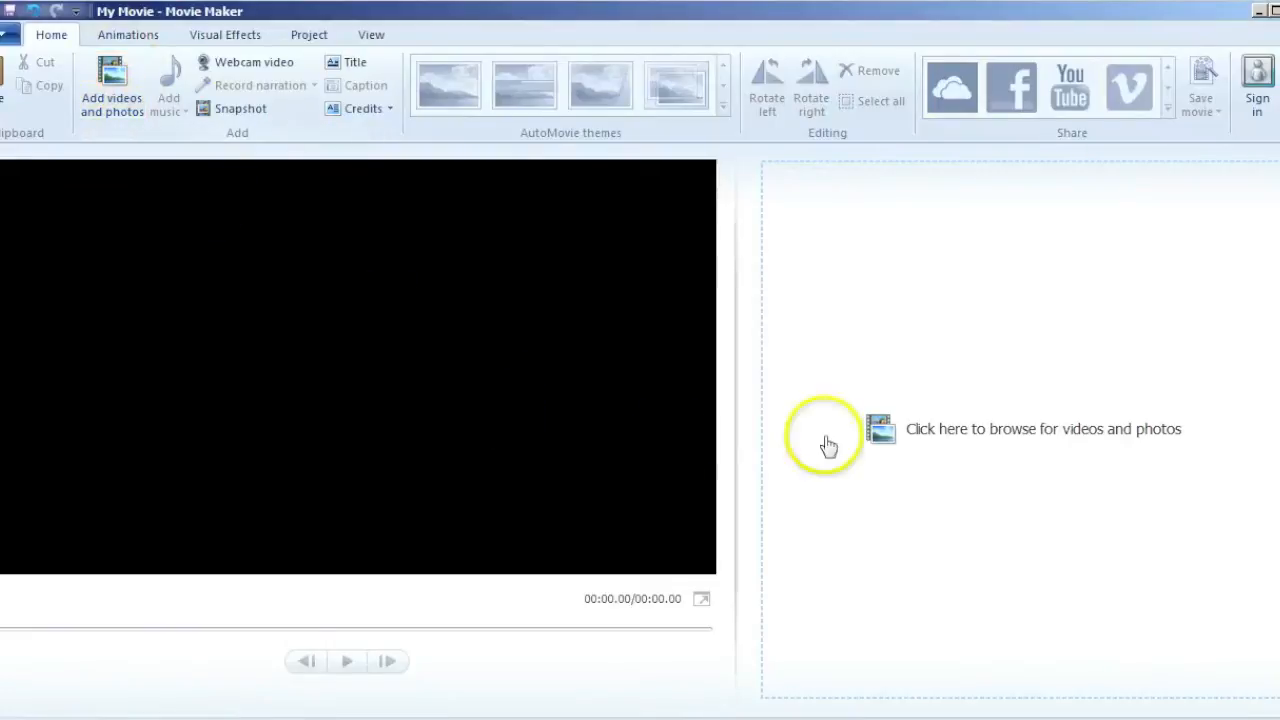
{"action": "mouse_move", "coordinate": [480, 510]}
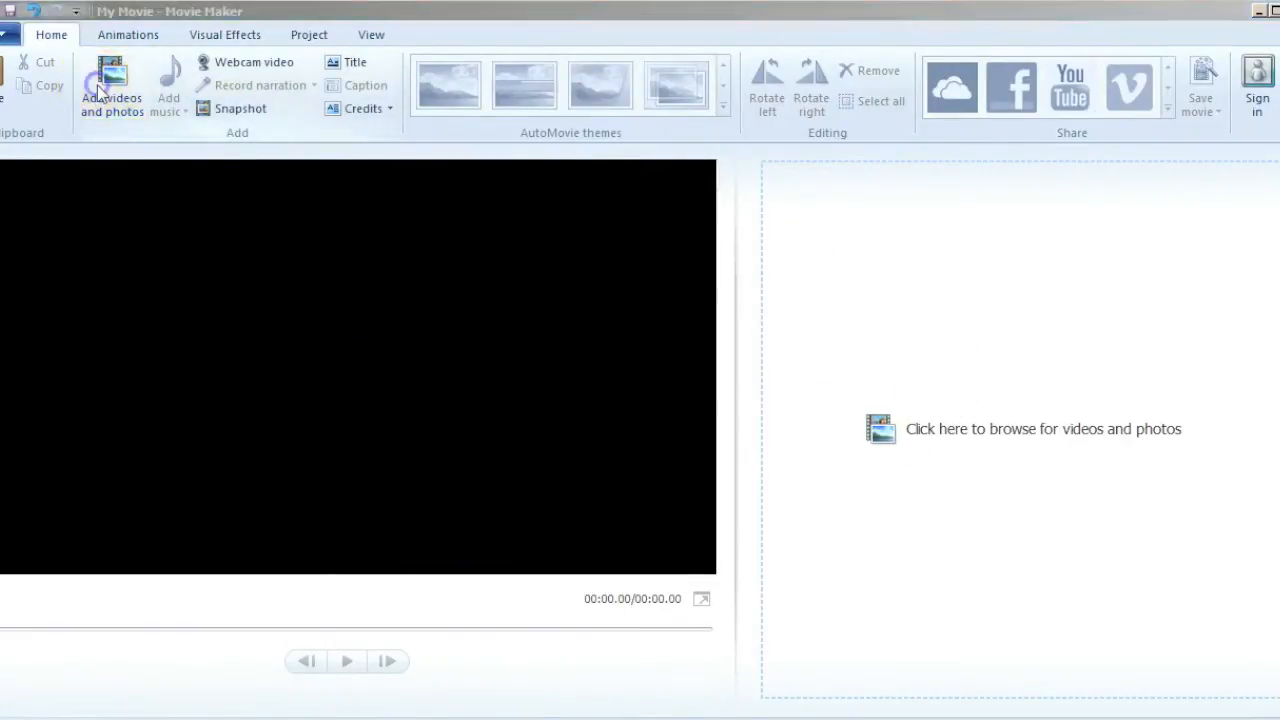
Import the GLU SOUND HECKNER cover JPG and the Unstoppable Beginnings.wav music track.
{"action": "left_click", "coordinate": [111, 90]}
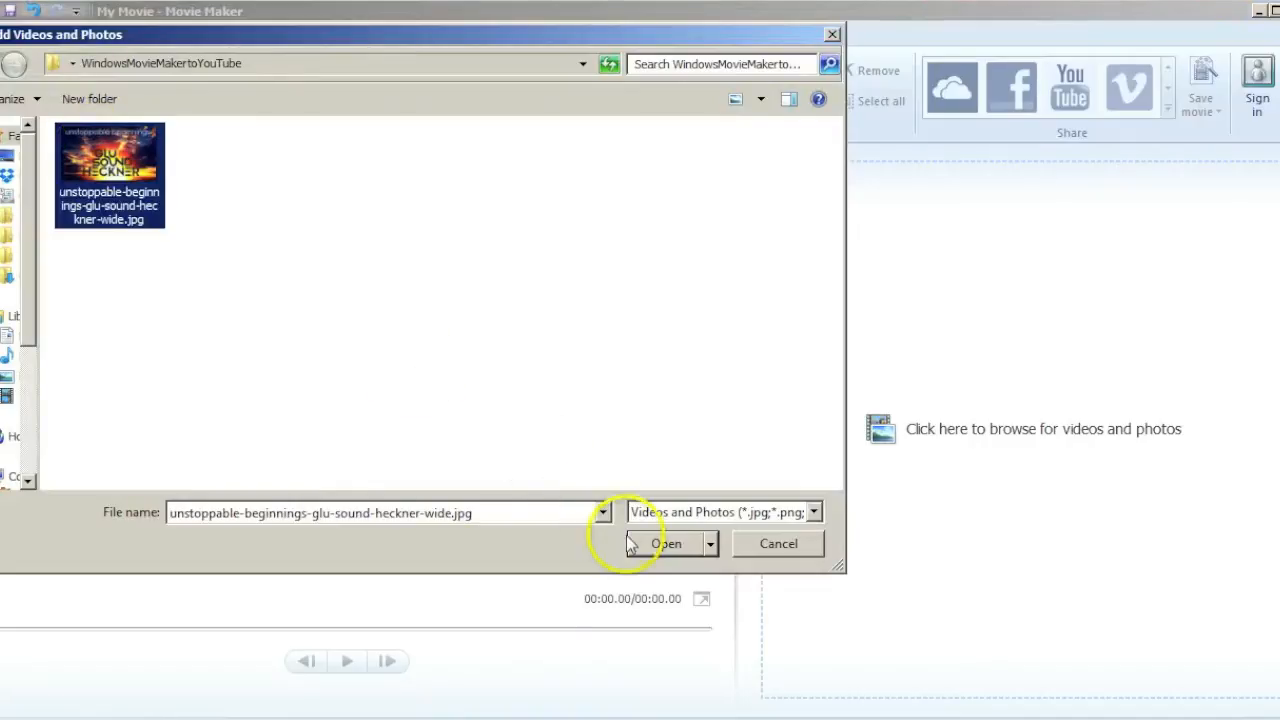
{"action": "left_click", "coordinate": [665, 543]}
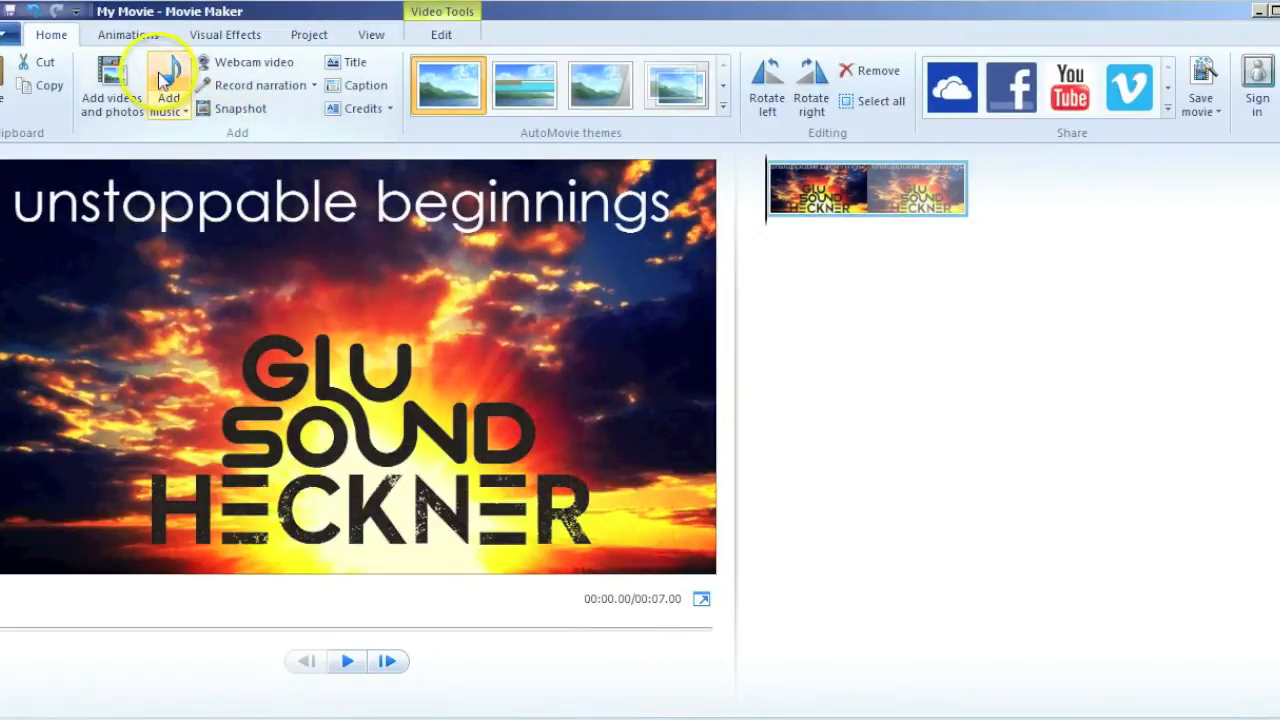
{"action": "left_click", "coordinate": [163, 85]}
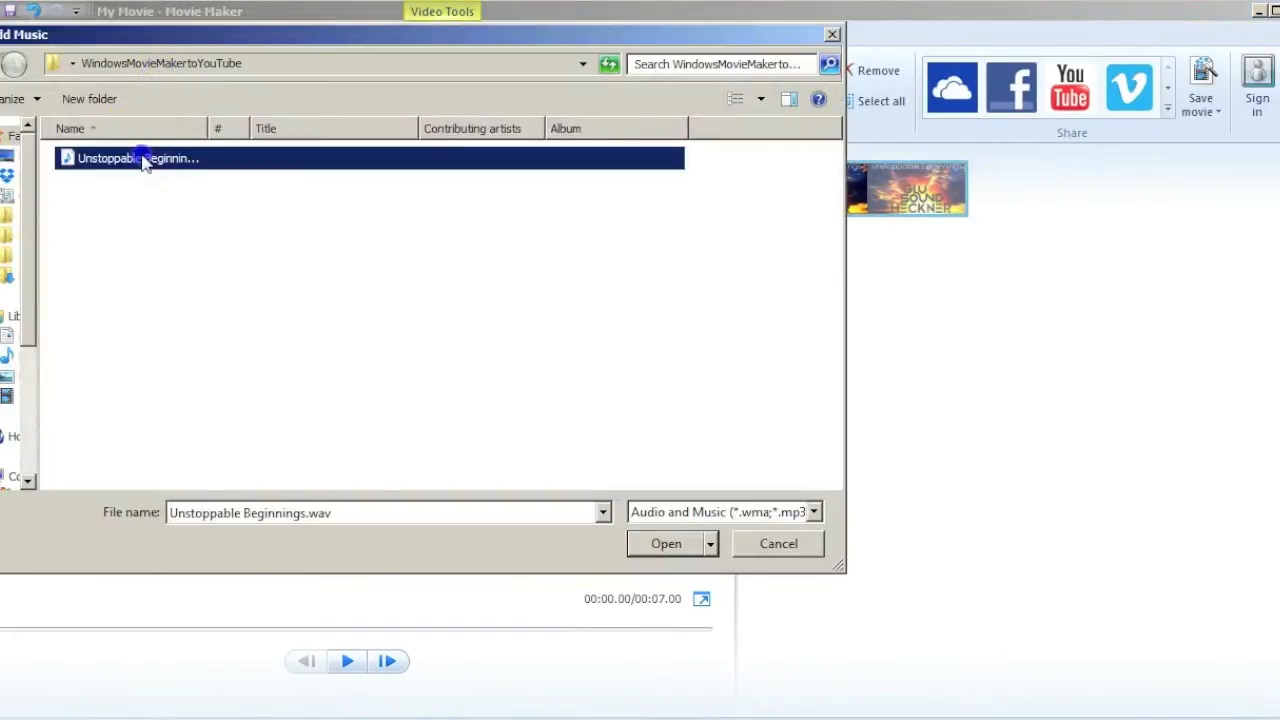
{"action": "left_click", "coordinate": [666, 543]}
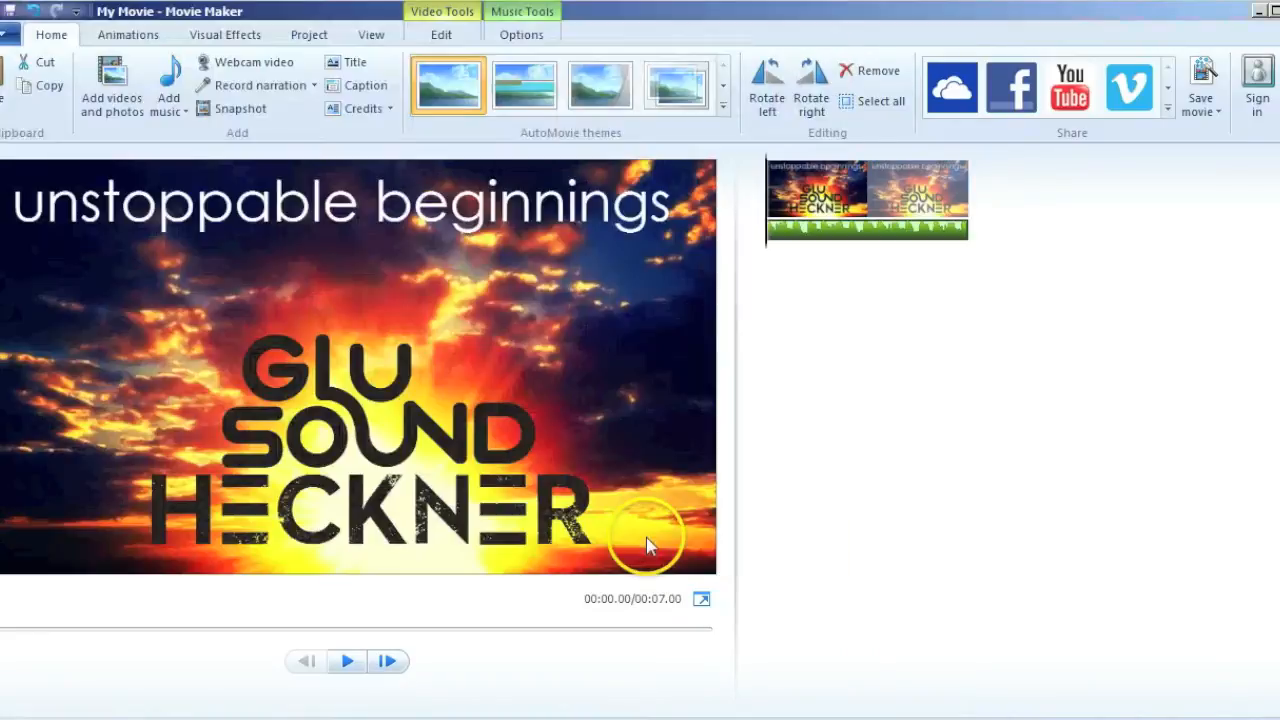
{"action": "mouse_move", "coordinate": [850, 240]}
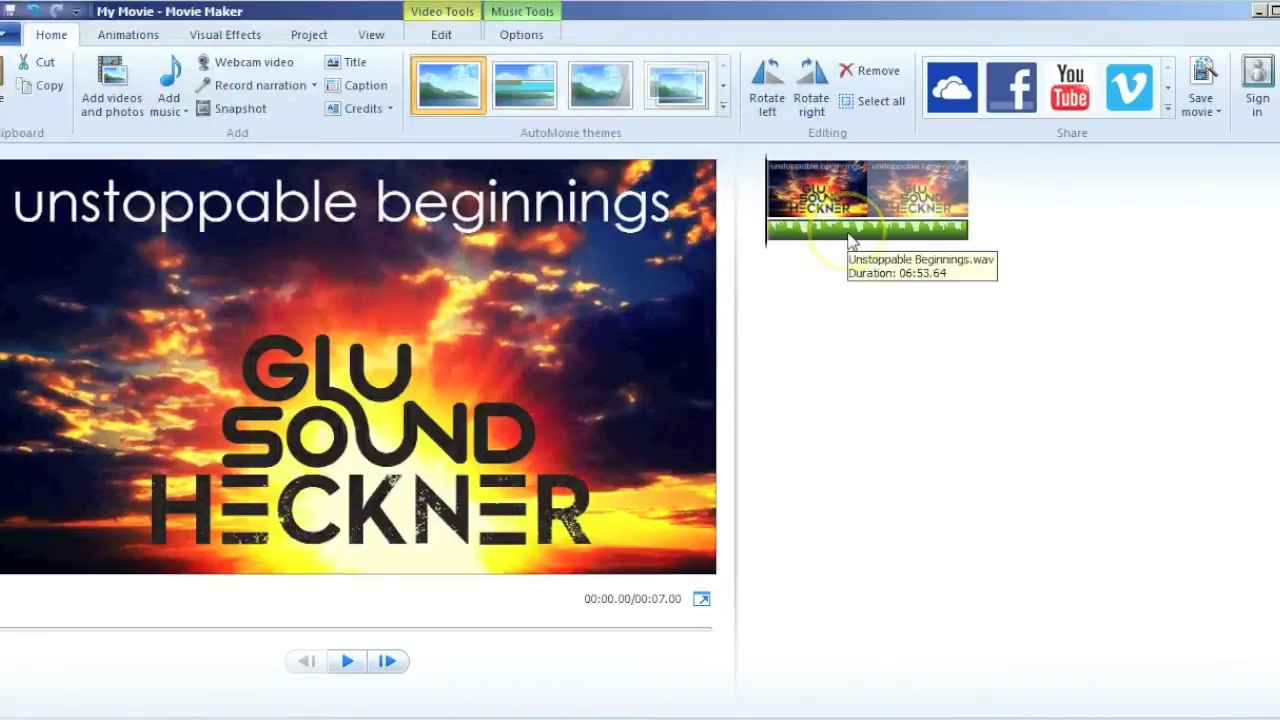
{"action": "mouse_move", "coordinate": [850, 243]}
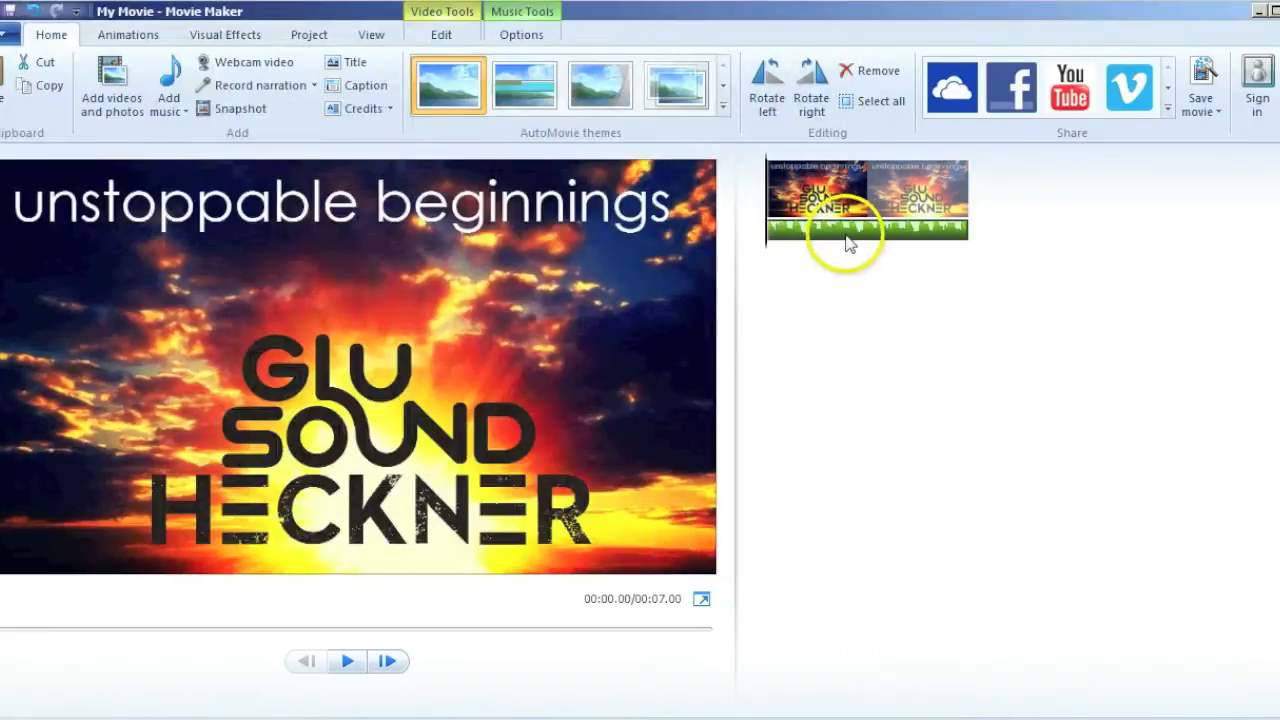
{"action": "mouse_move", "coordinate": [850, 235]}
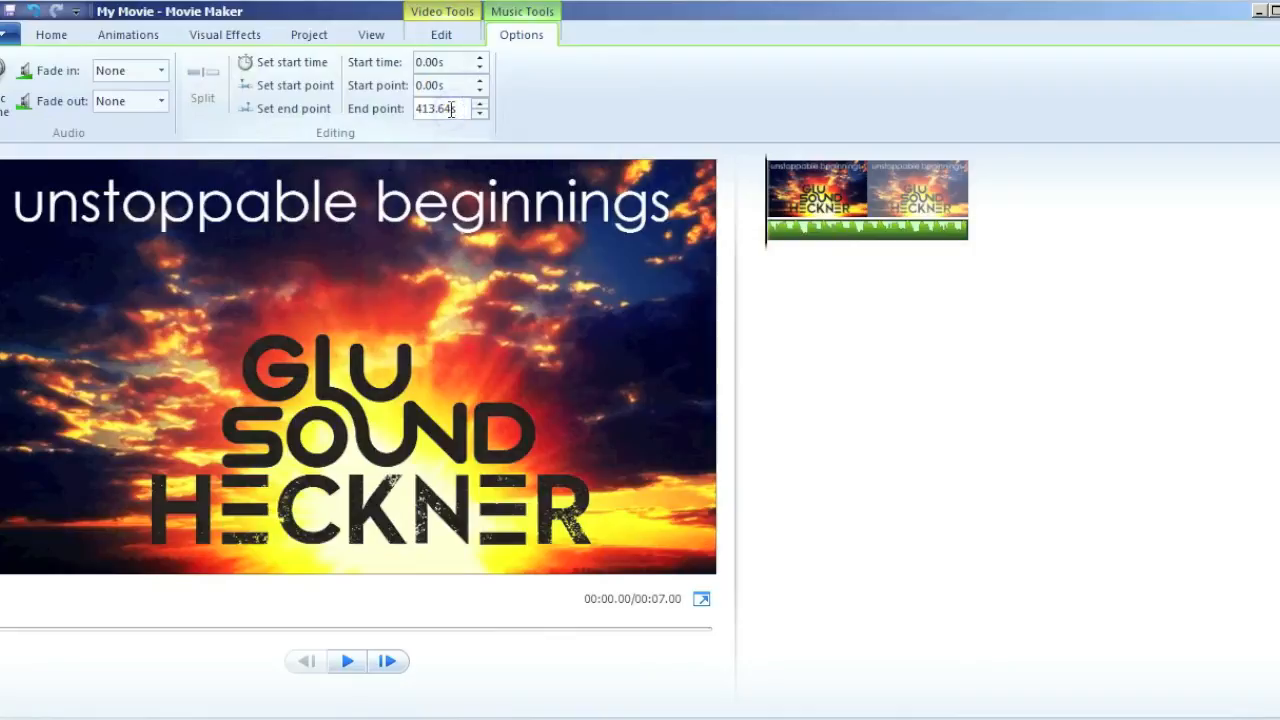
Select the Unstoppable Beginnings track's 413.64 s end point value in Music Tools Options.
{"action": "triple_click", "coordinate": [435, 108]}
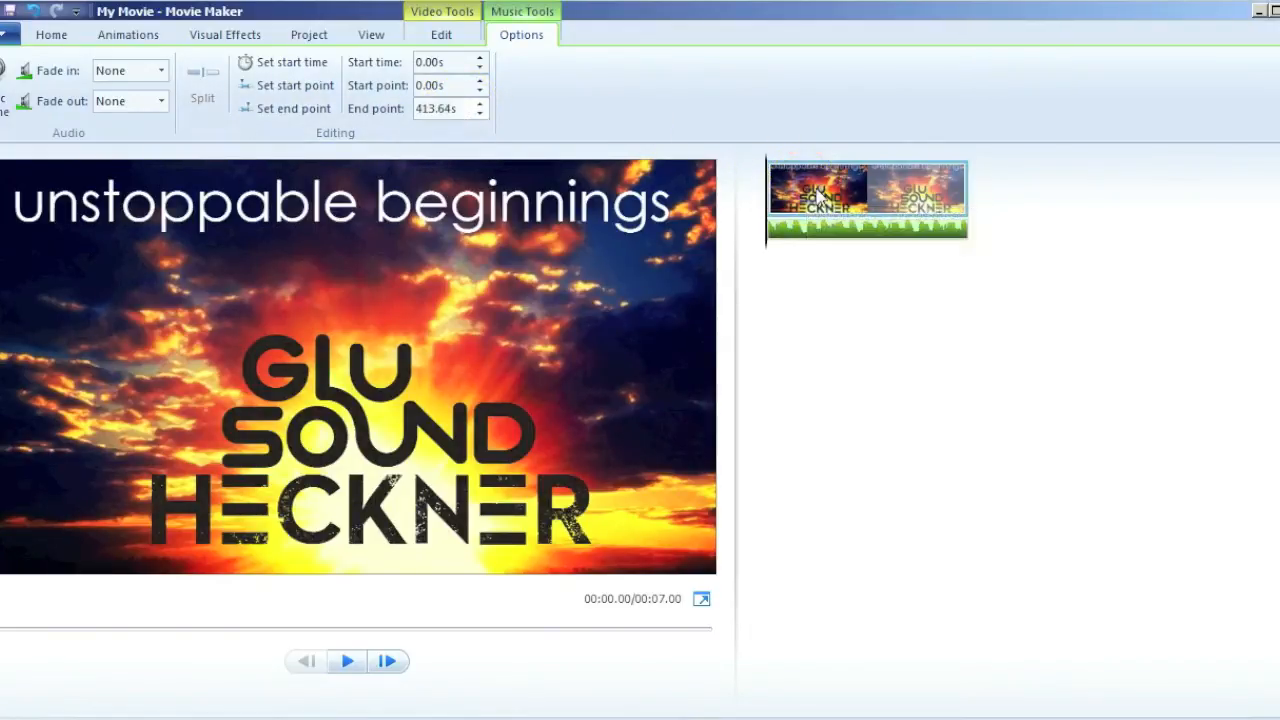
Set the cover image clip's duration to 413.64 s so the movie runs 6:53.64.
{"action": "left_click", "coordinate": [441, 34]}
{"action": "type", "text": "413.64"}
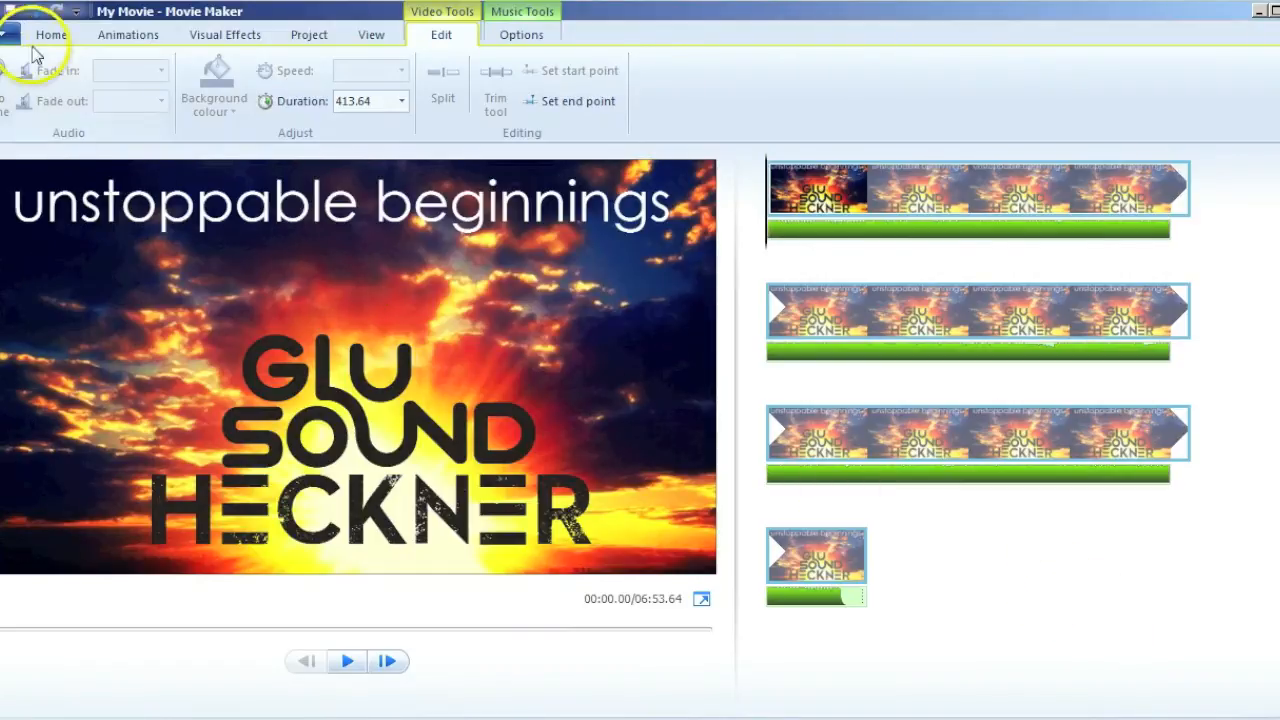
{"action": "left_click", "coordinate": [50, 34]}
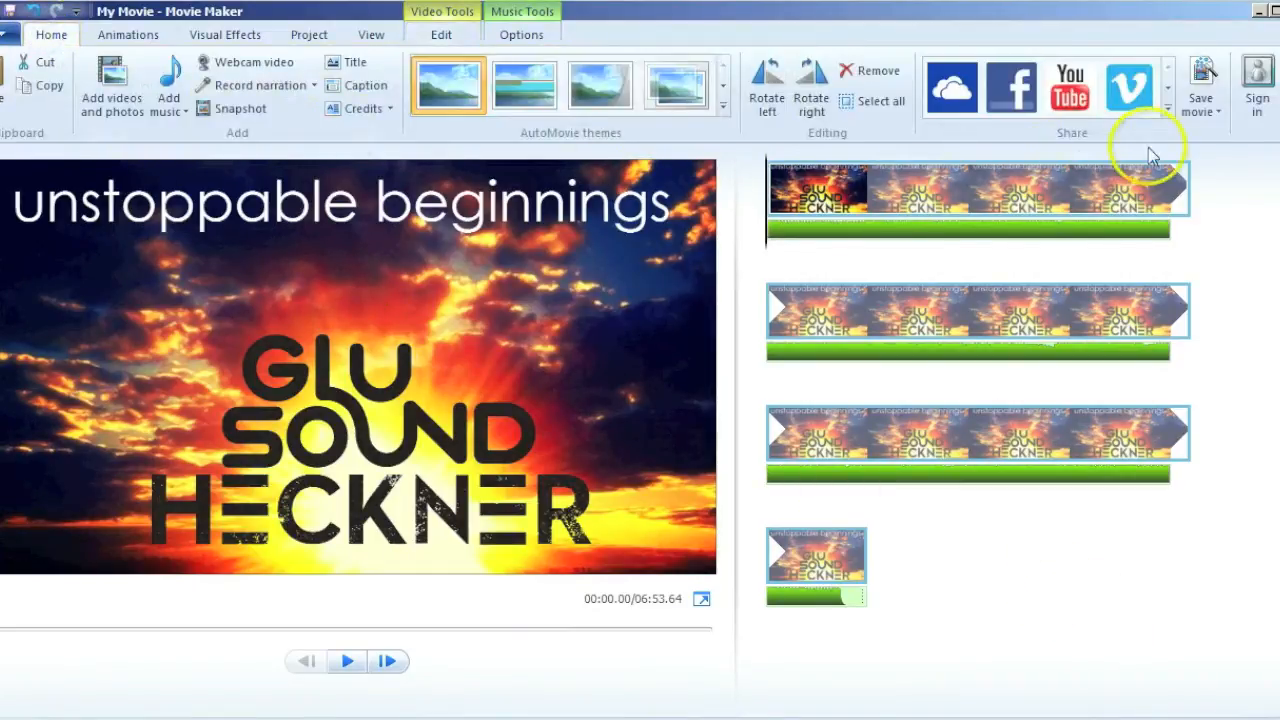
{"action": "mouse_move", "coordinate": [1200, 85]}
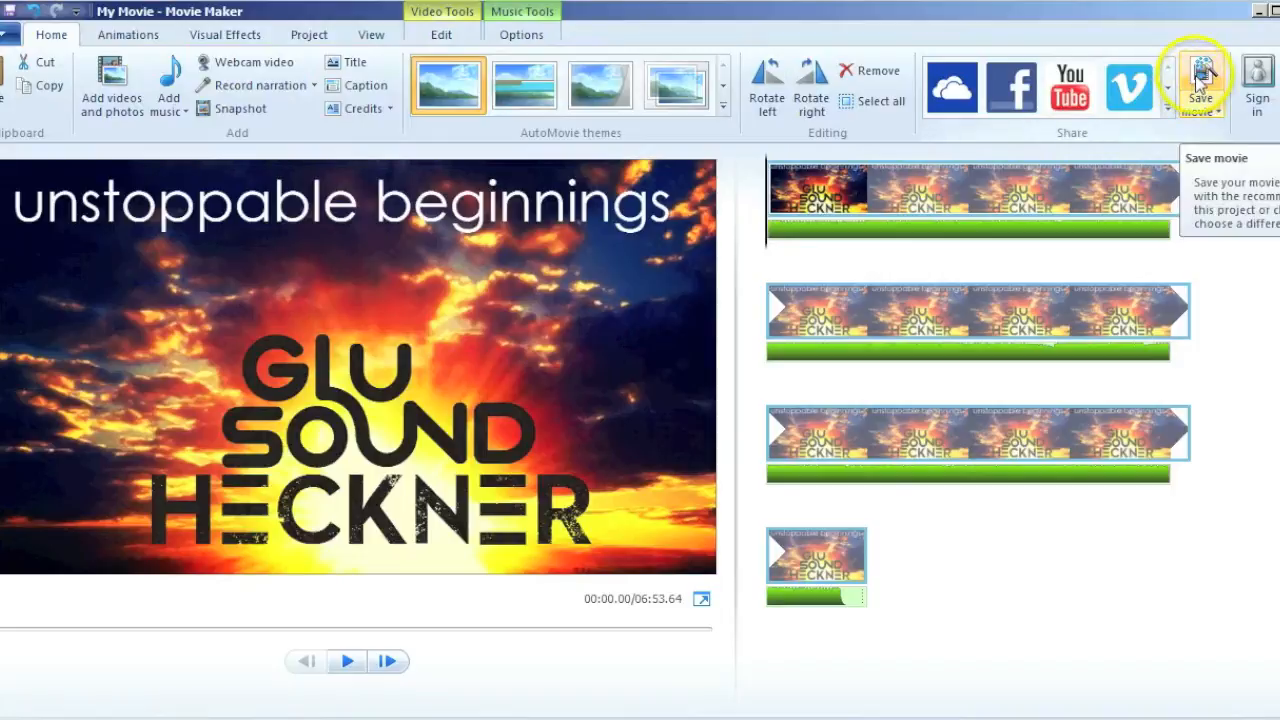
Save the movie as 'Unstoppable Beginnings.mp4' in MPEG-4/H.264 format.
{"action": "left_click", "coordinate": [1200, 85]}
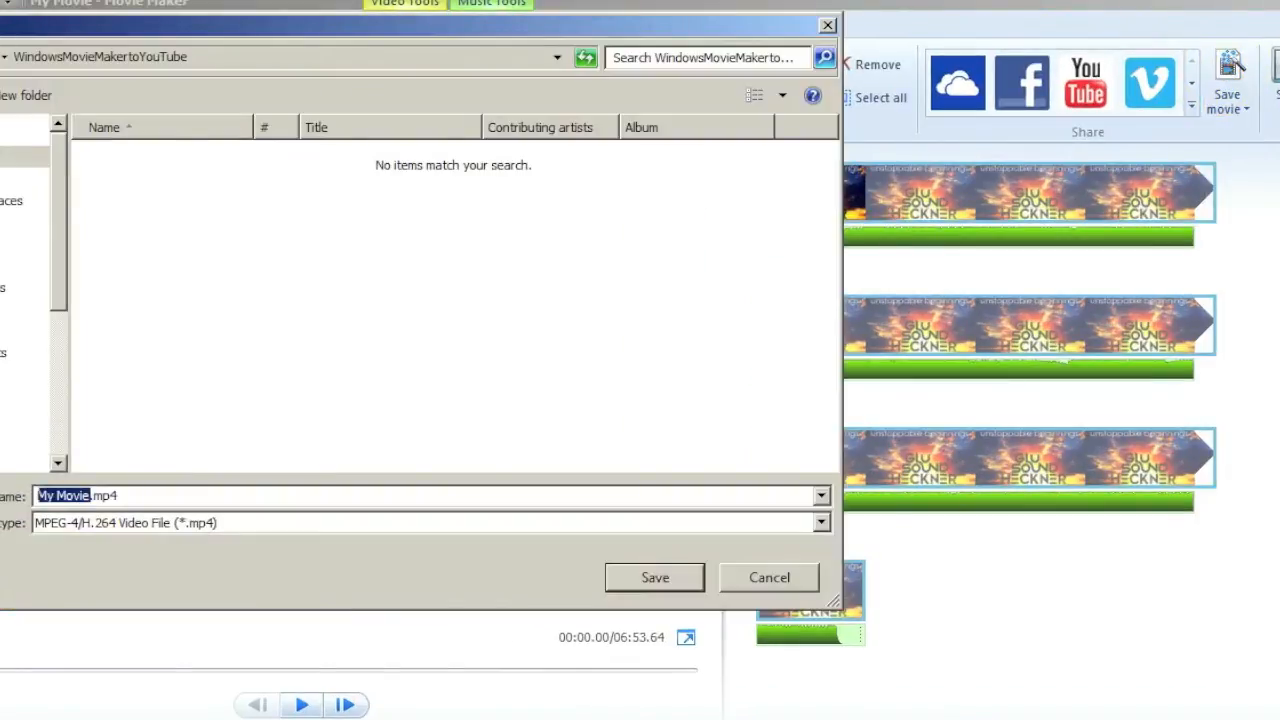
{"action": "type", "text": "Unstoppable"}
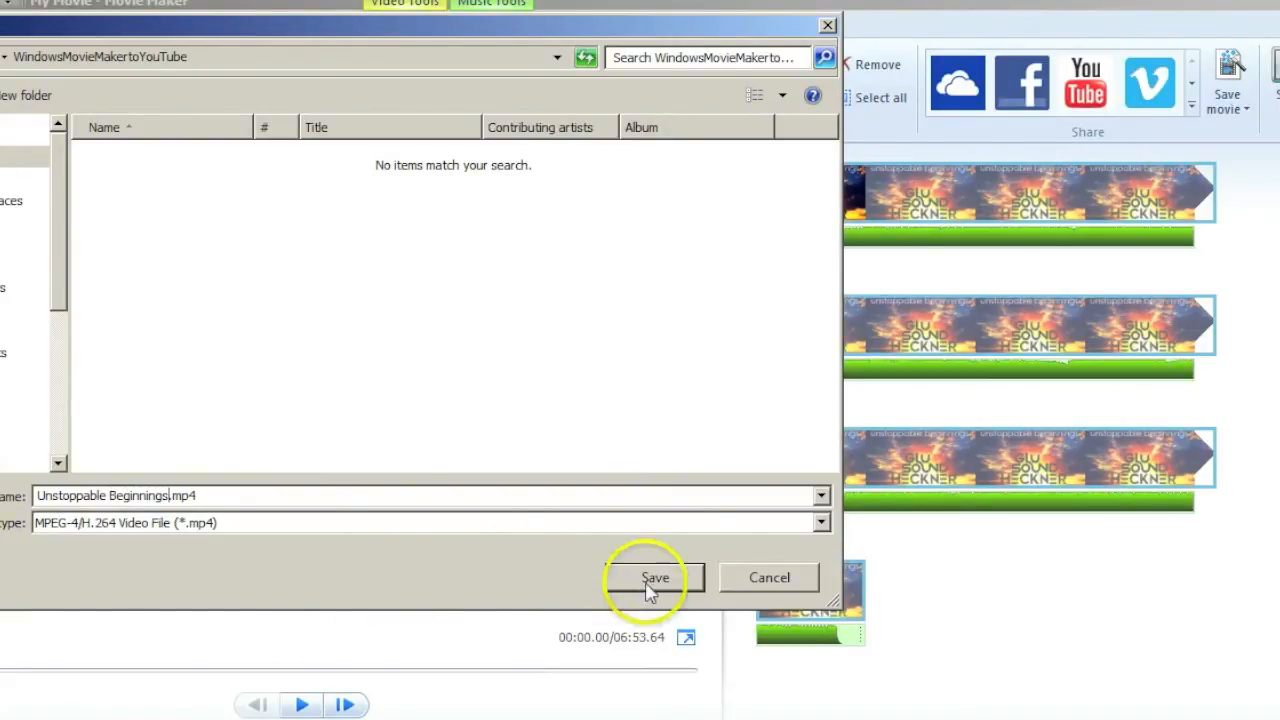
{"action": "left_click", "coordinate": [655, 578]}
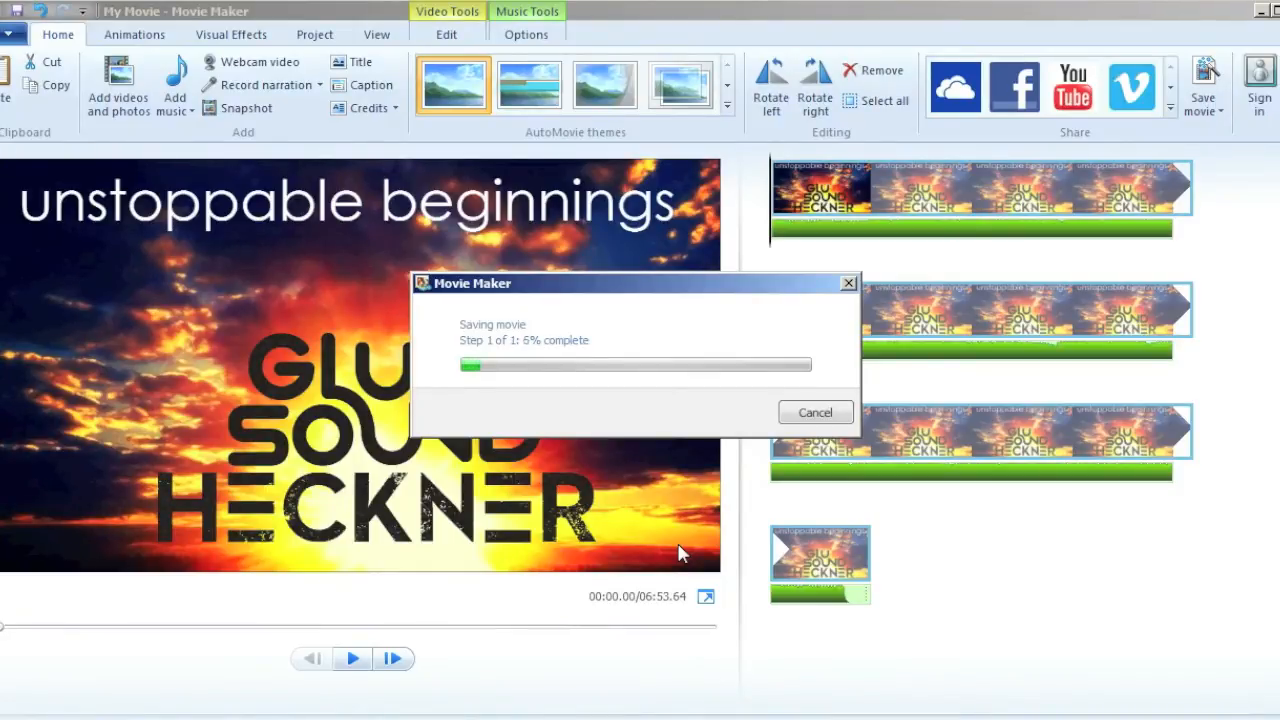